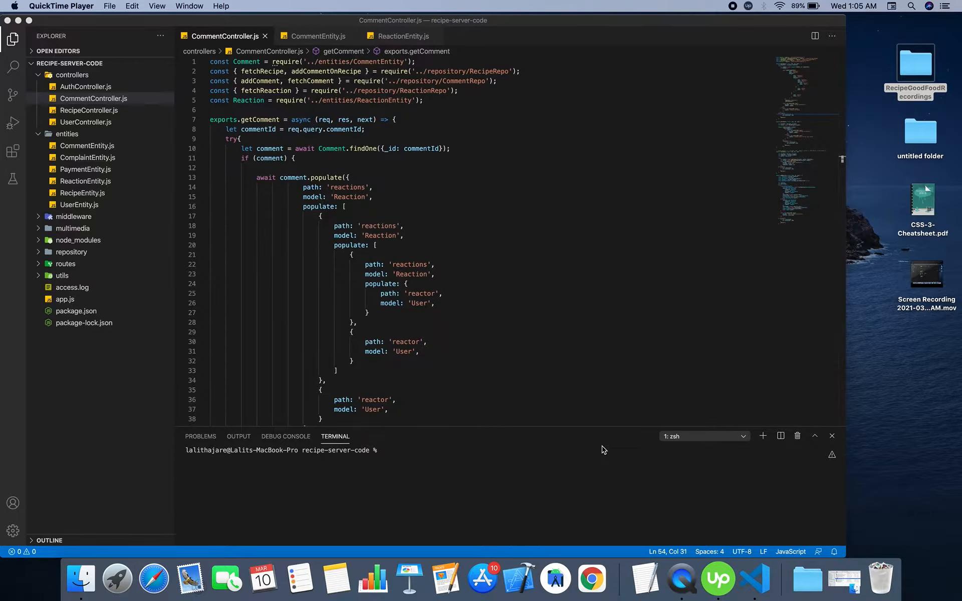
mouse_move(382, 106)
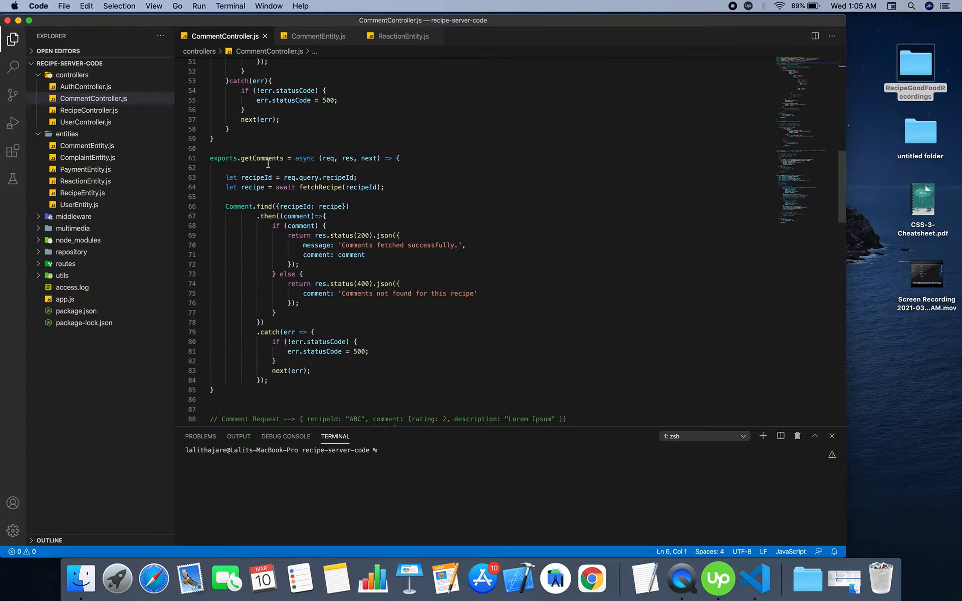
- Highlight the getComments function name while reviewing the handler
double_click(260, 158)
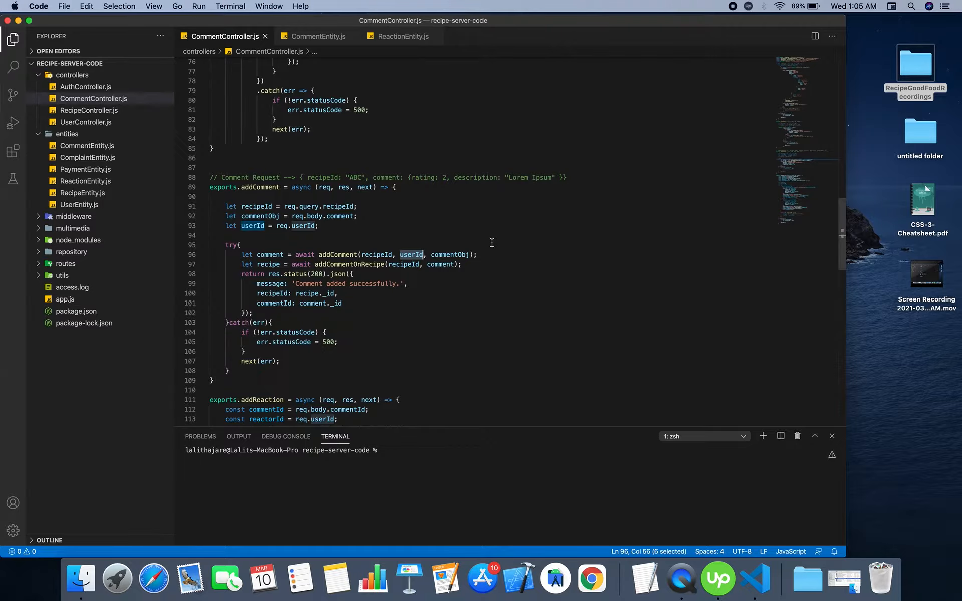
- Jump to the addComment definition, opening CommentRepo.js
click(326, 235)
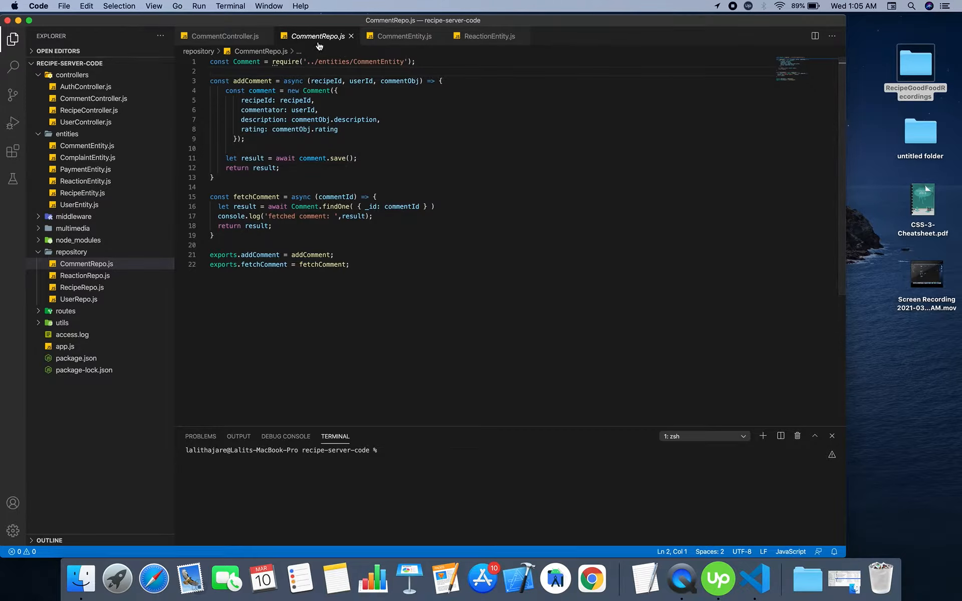
mouse_move(246, 197)
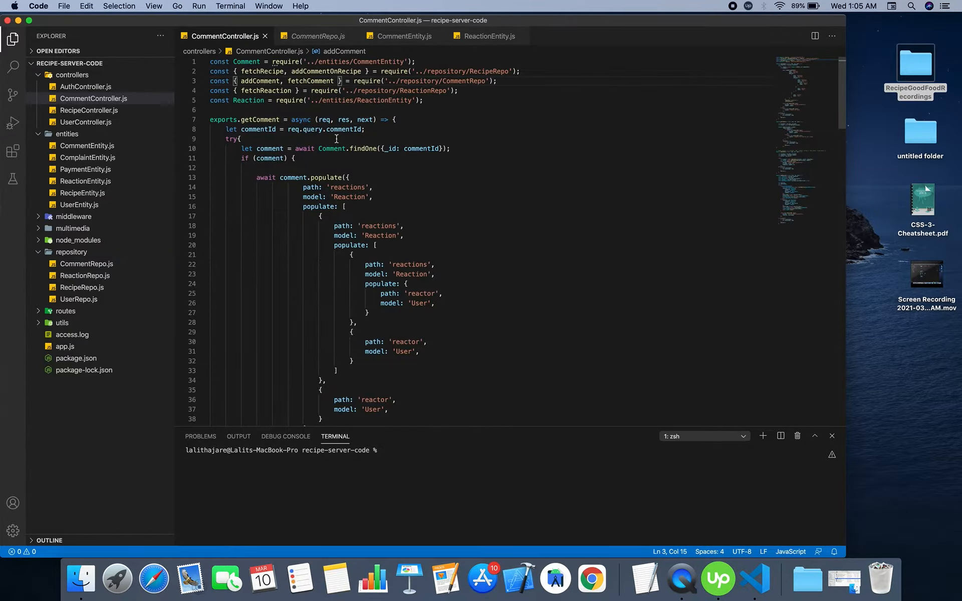
- Bring the addReaction handler with its parent-reaction lookup into view
scroll(down, 3)
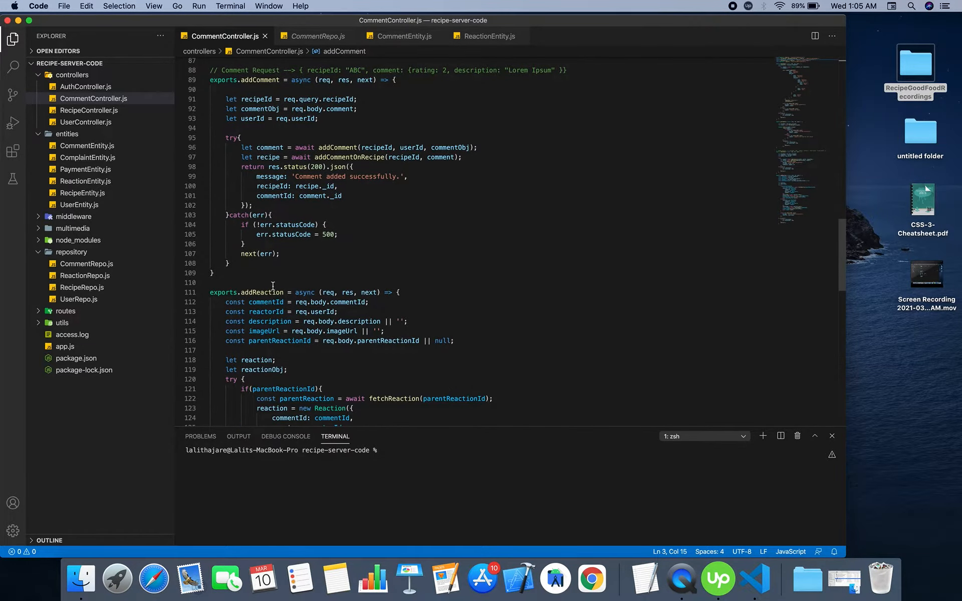
click(319, 282)
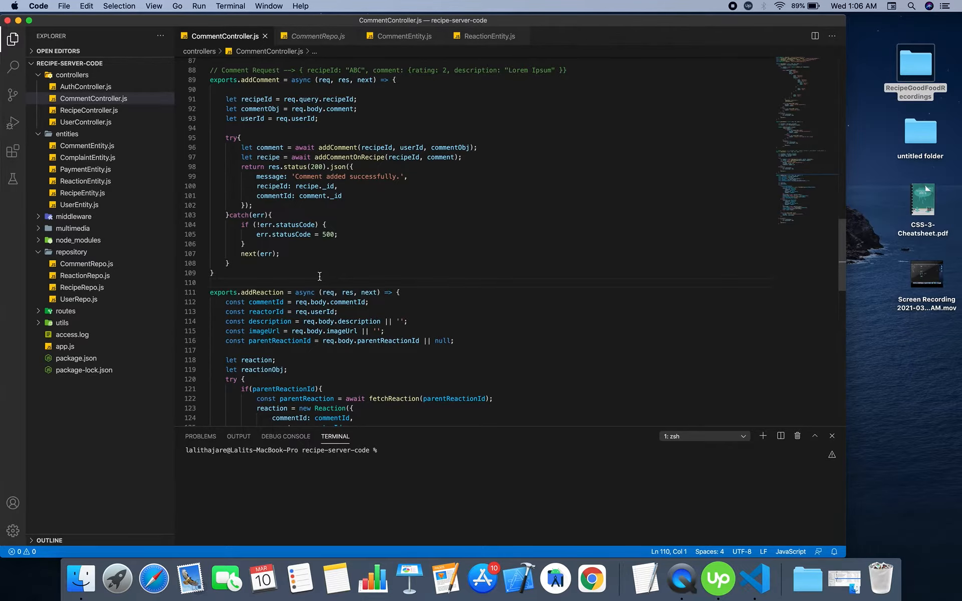
scroll(down, 3)
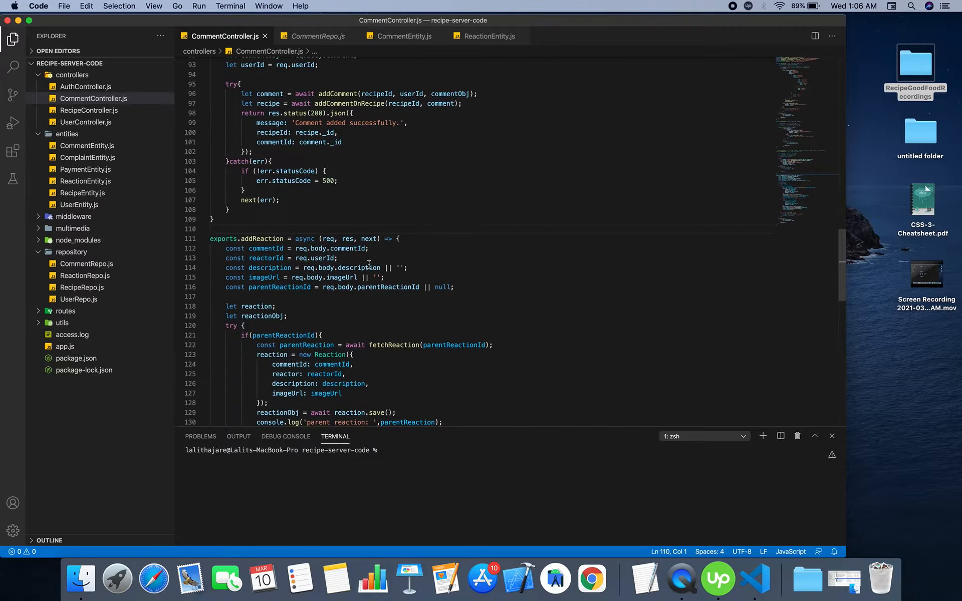
scroll(down, 3)
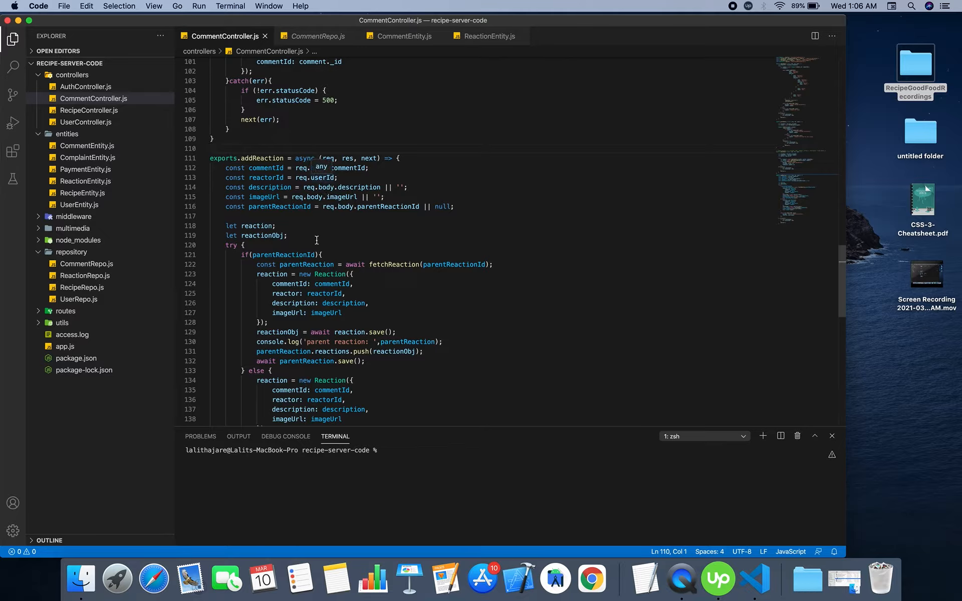
double_click(282, 254)
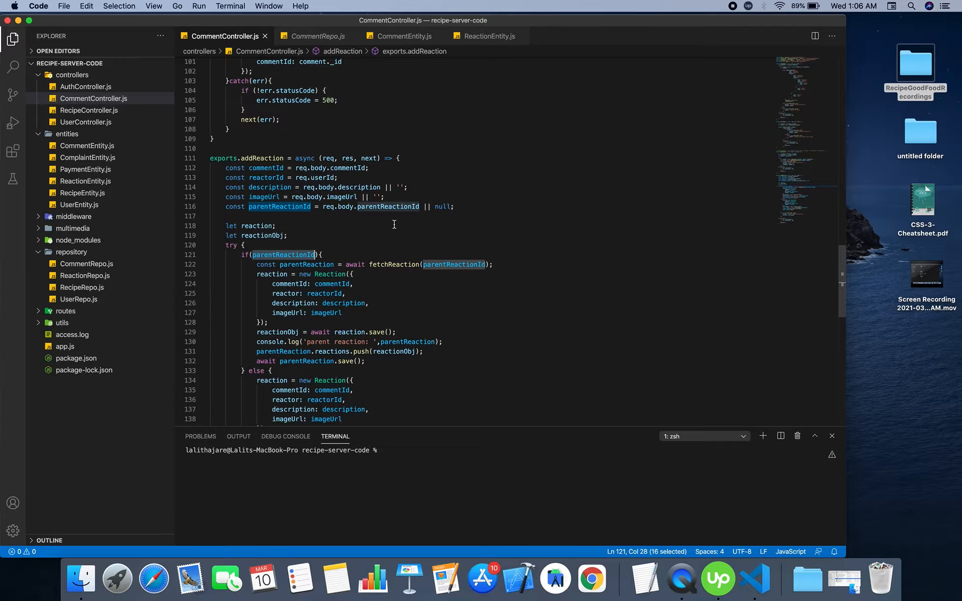
click(361, 216)
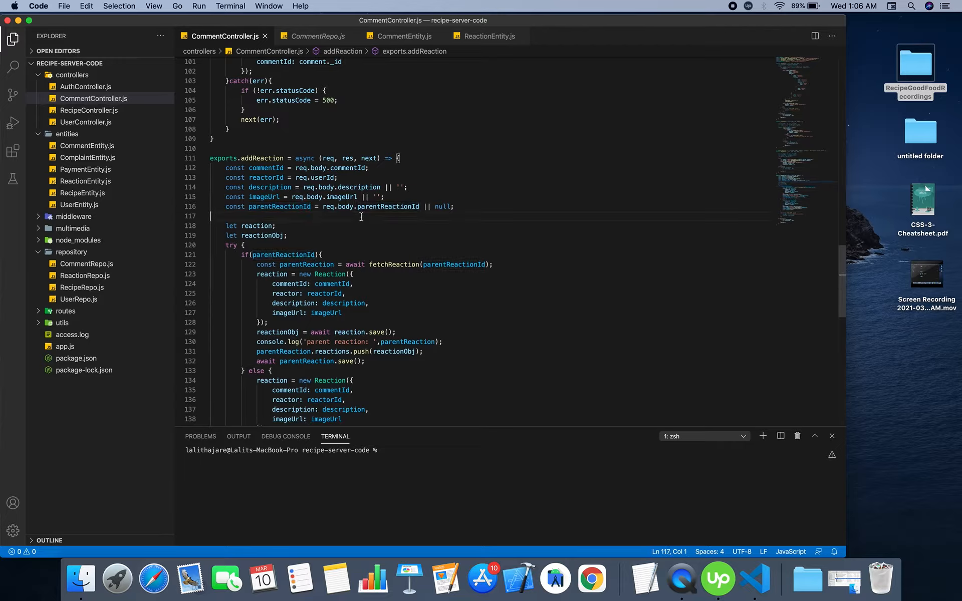
mouse_move(323, 247)
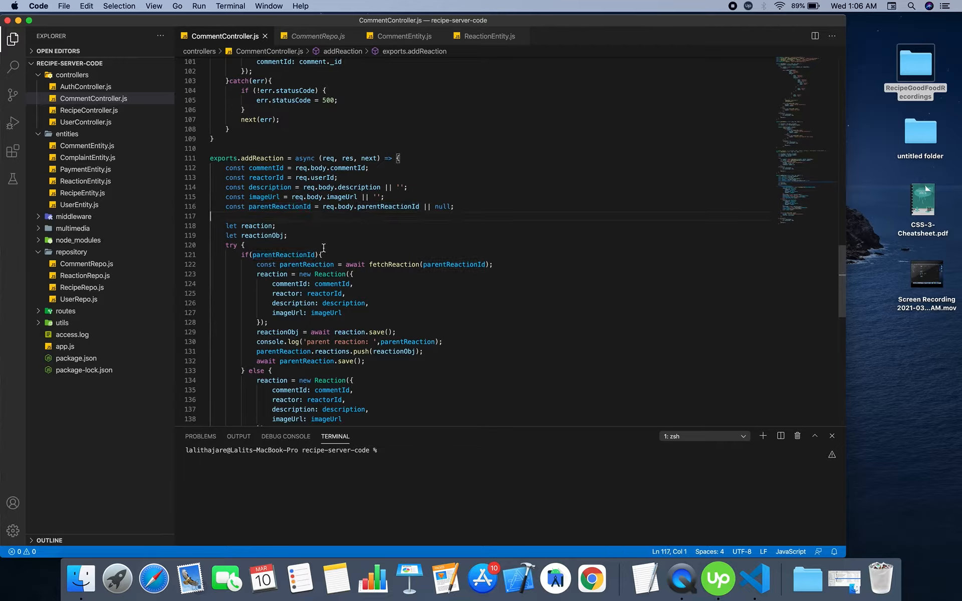
double_click(278, 206)
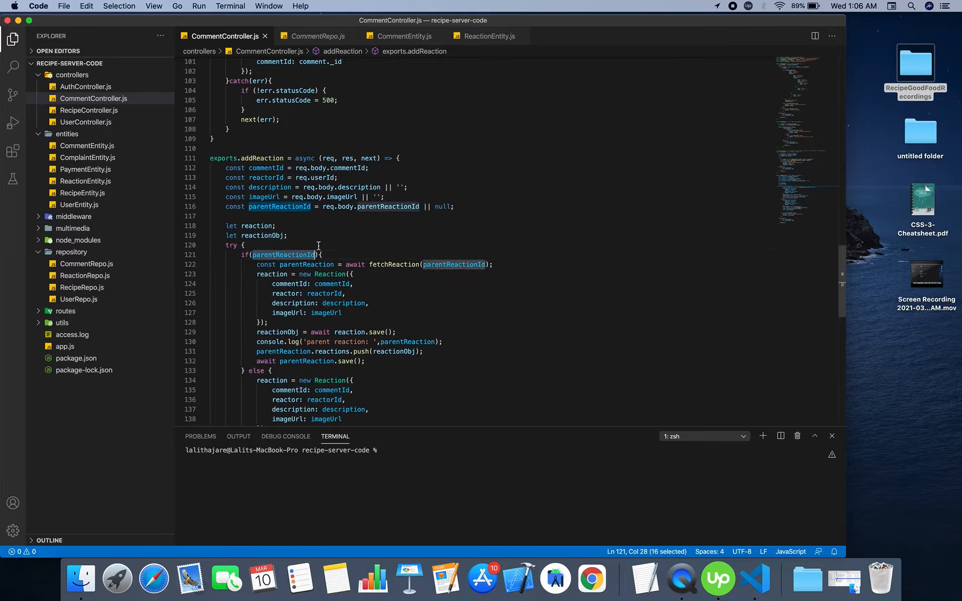
mouse_move(349, 245)
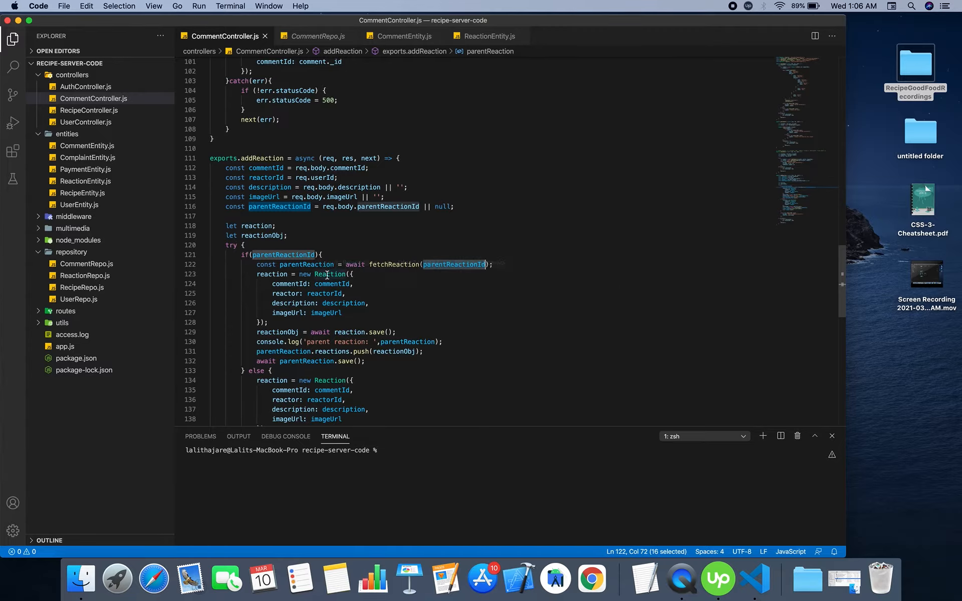
double_click(333, 274)
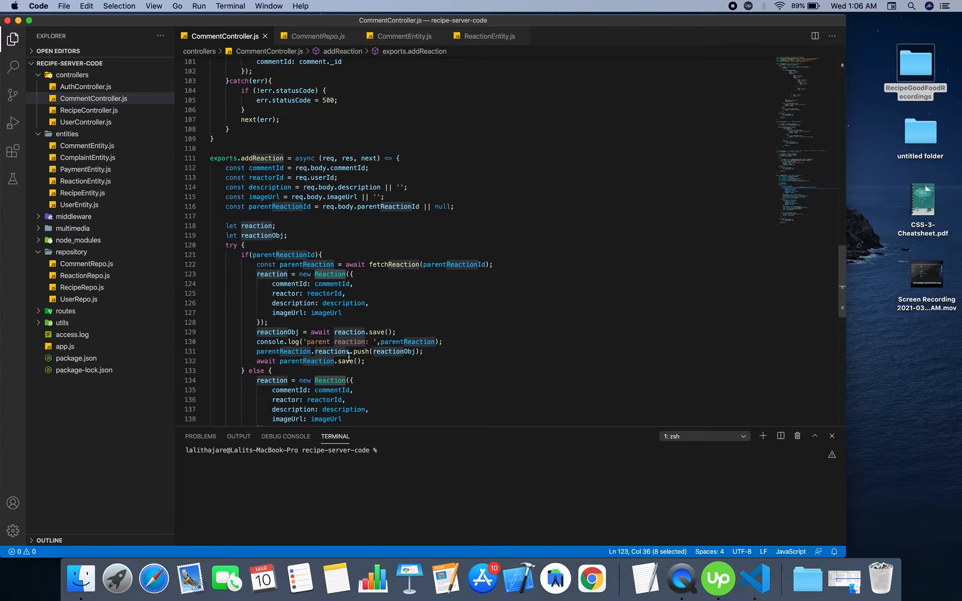
click(333, 351)
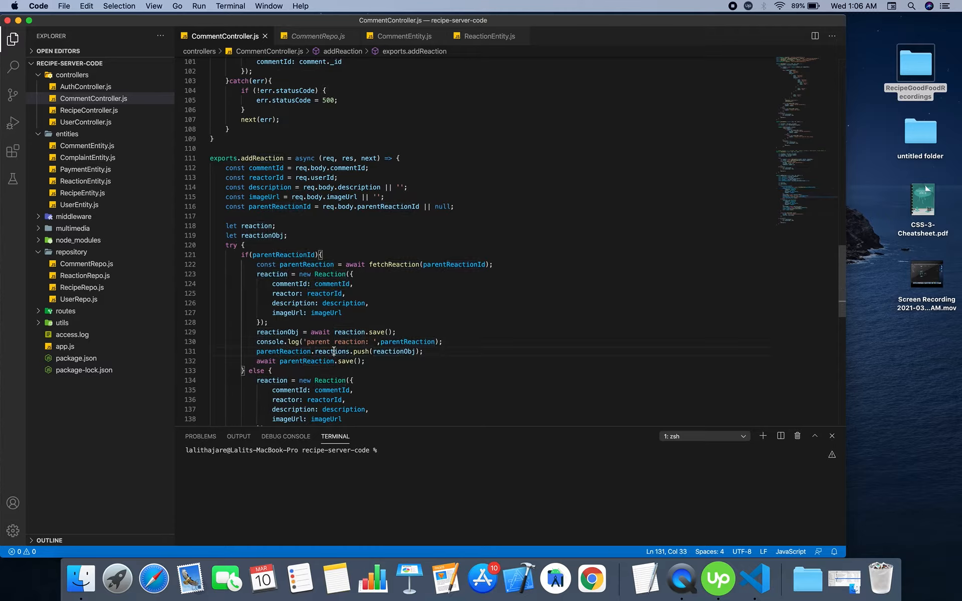
double_click(283, 351)
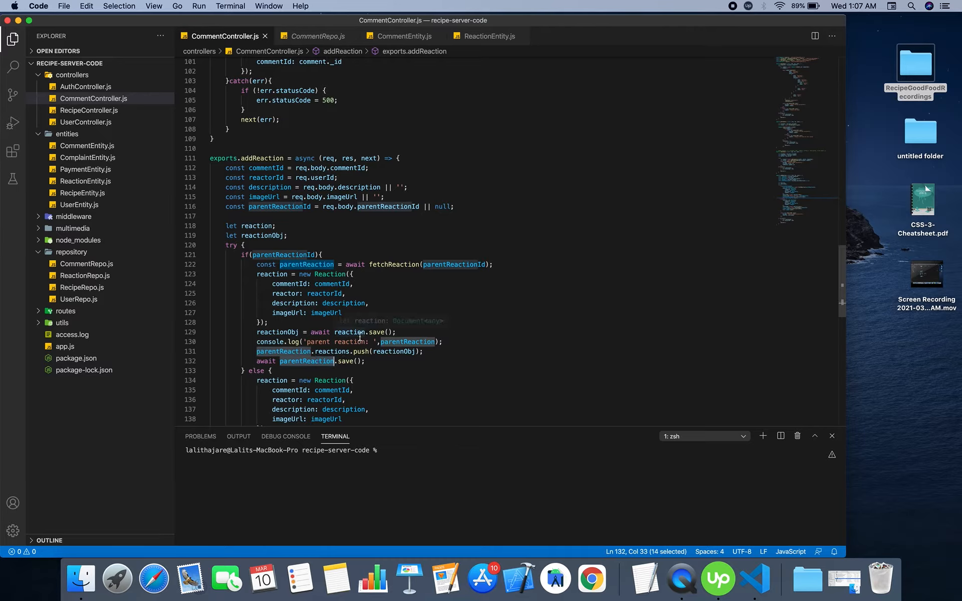
click(276, 245)
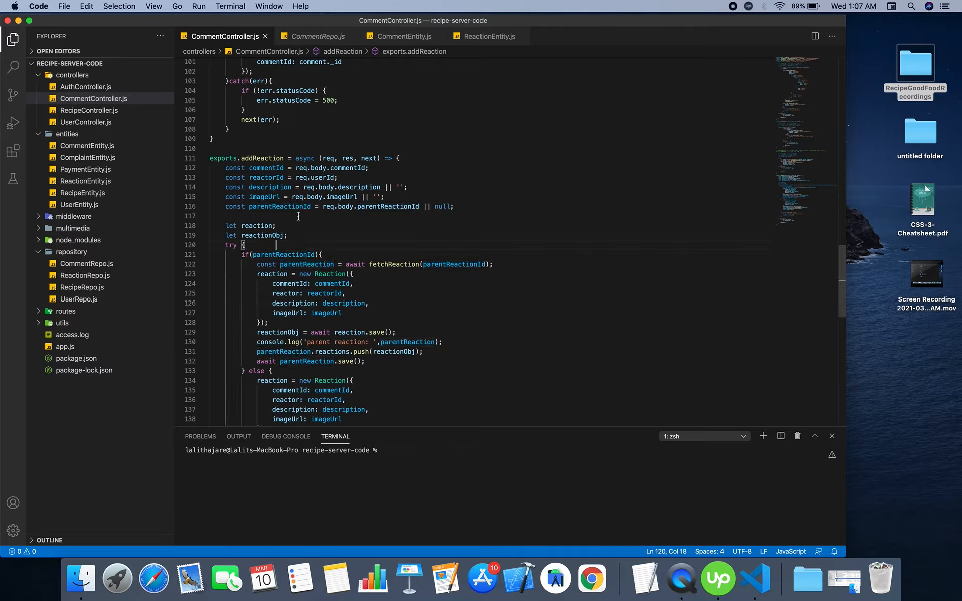
click(298, 216)
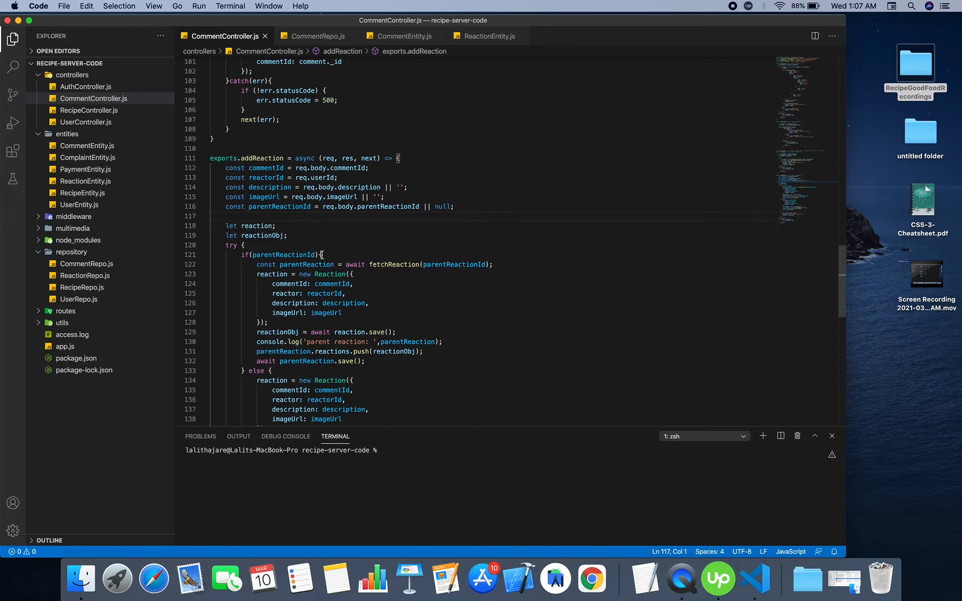
- Highlight addReaction, then reach its else branch, success response and error handling
double_click(259, 159)
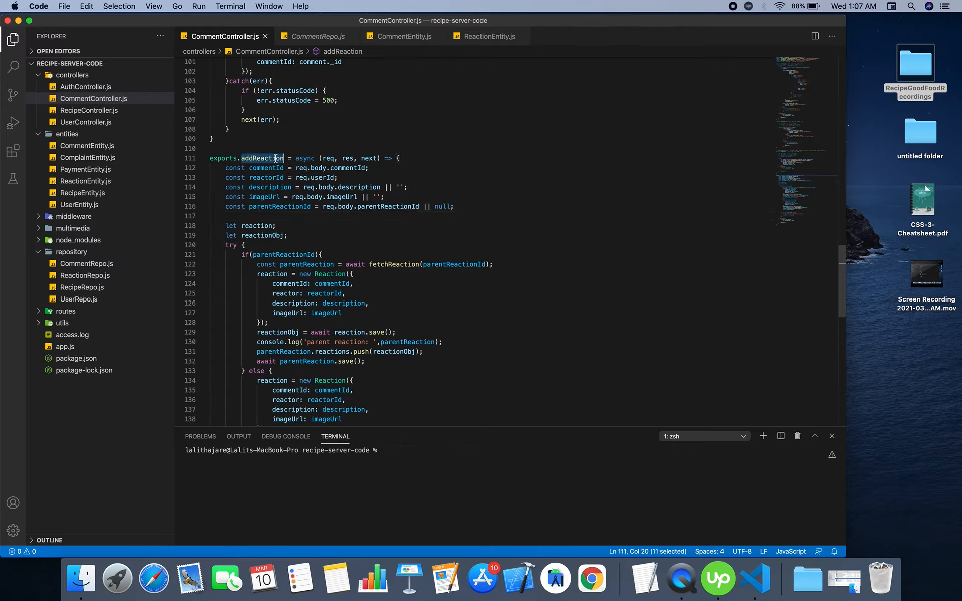
click(282, 216)
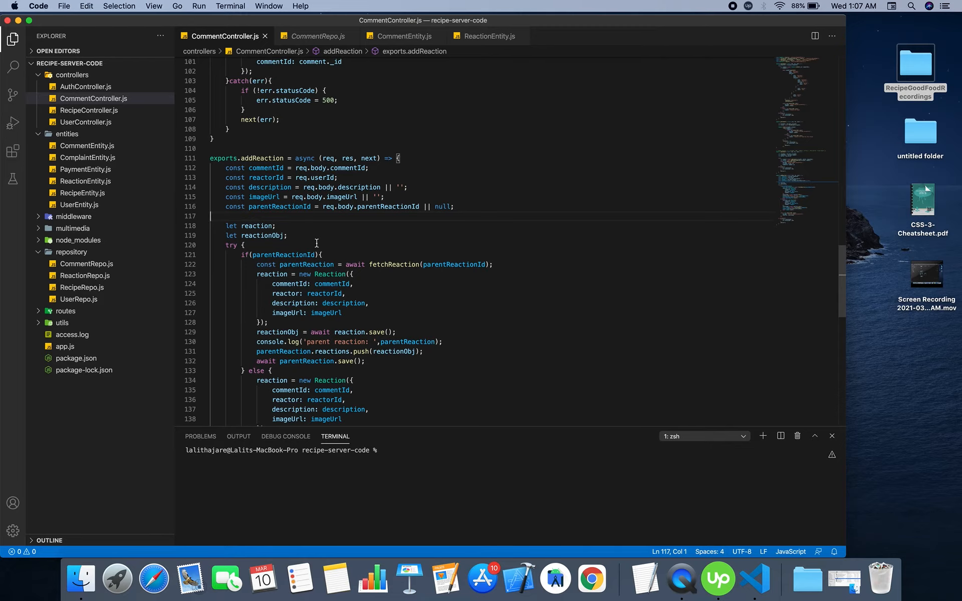
mouse_move(322, 241)
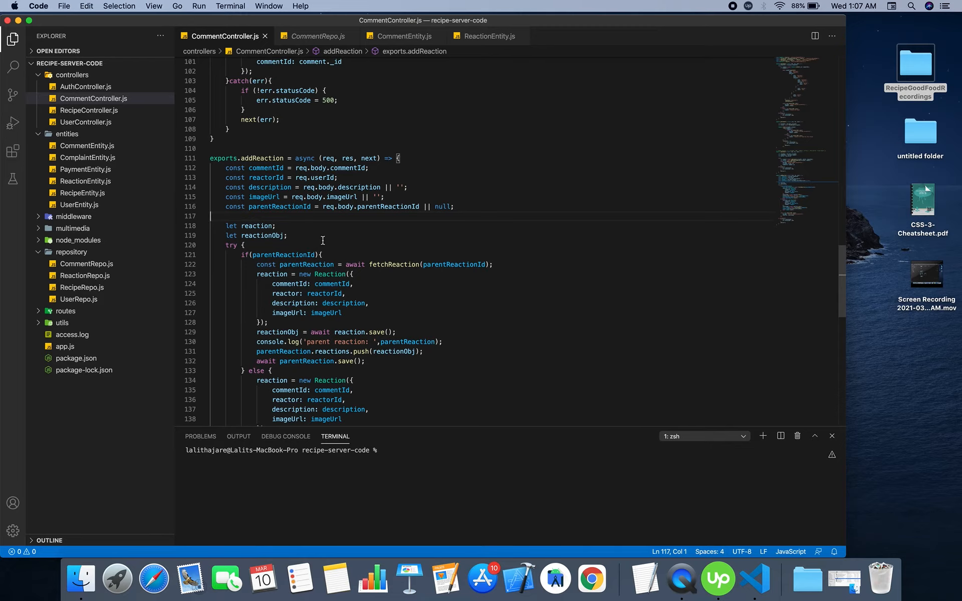
double_click(265, 167)
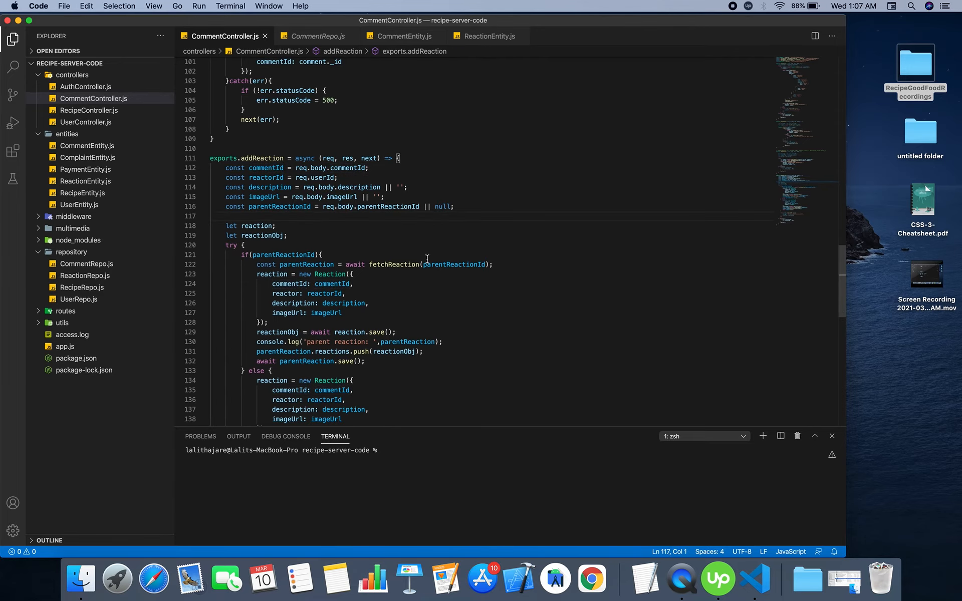
scroll(down, 3)
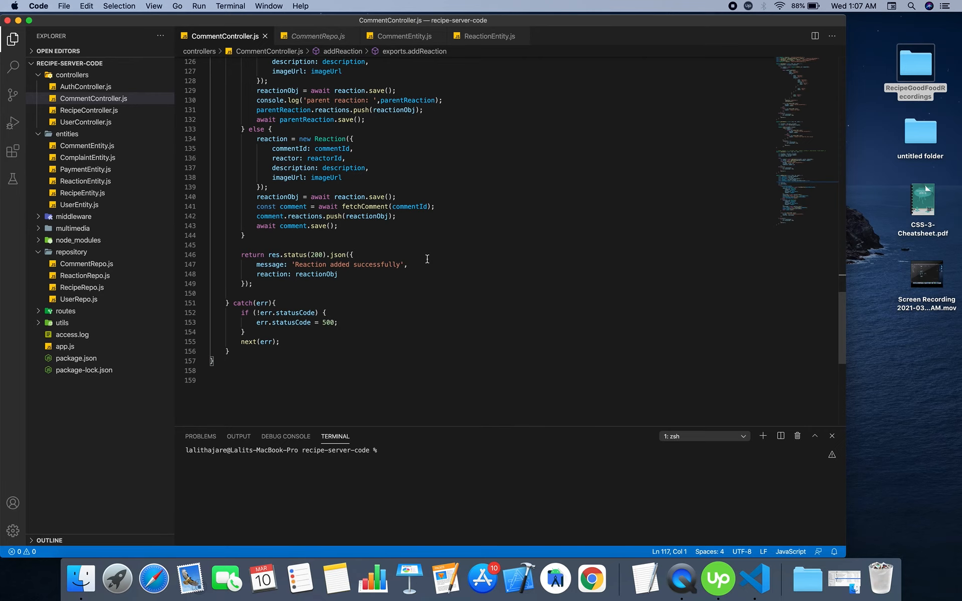